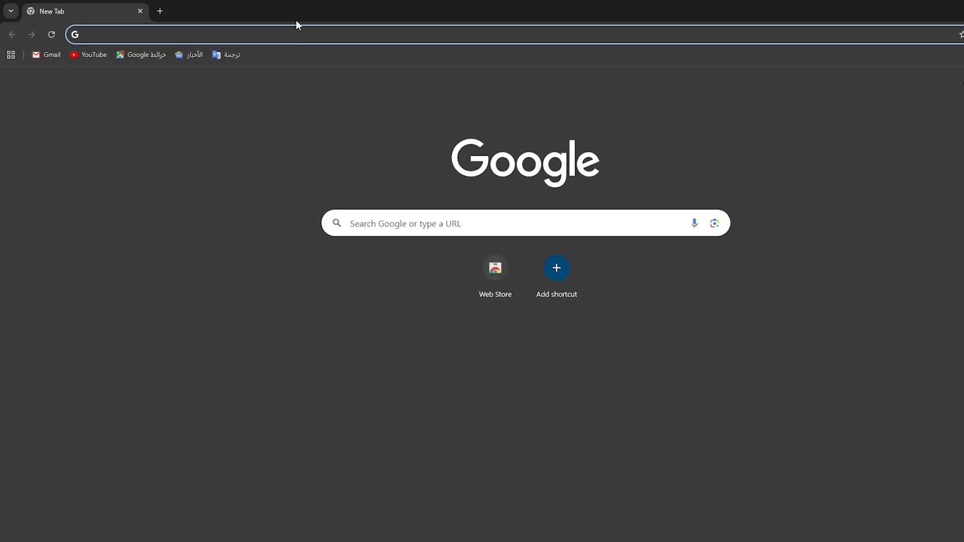
- Head to the Adobe website to reach the Creative Cloud Pro 7-day free trial offer
{"action": "left_click", "coordinate": [246, 34]}
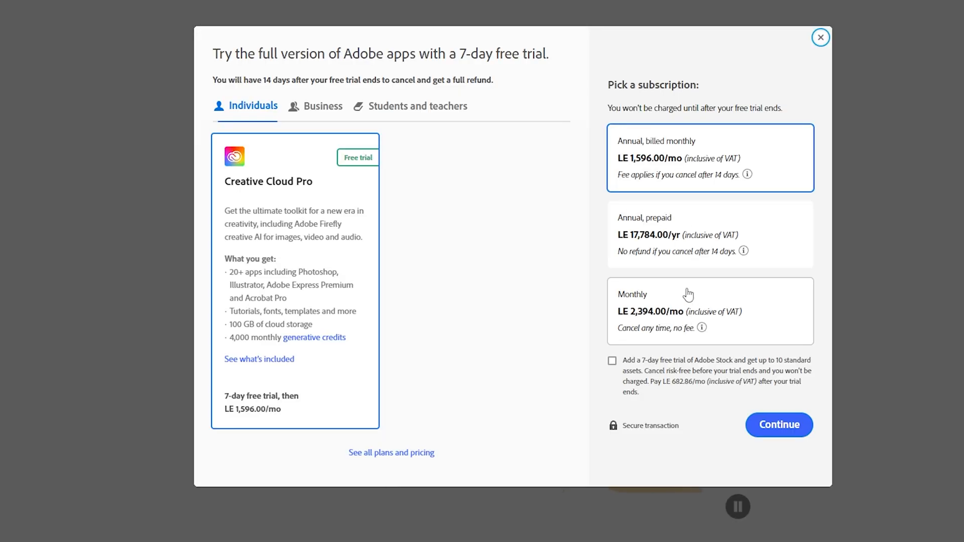
- Choose the Monthly plan with the Adobe Stock free trial added and continue to checkout
{"action": "left_click", "coordinate": [710, 311]}
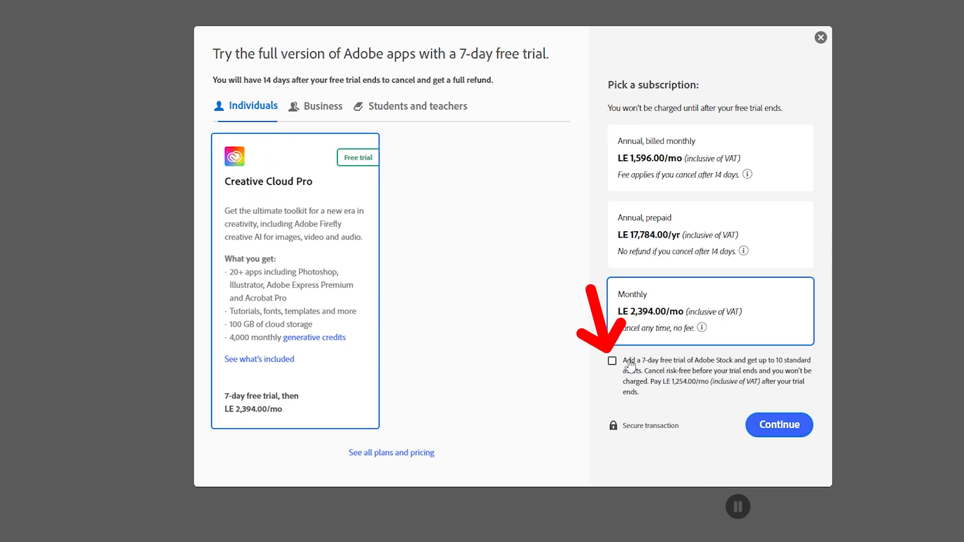
{"action": "left_click", "coordinate": [611, 361]}
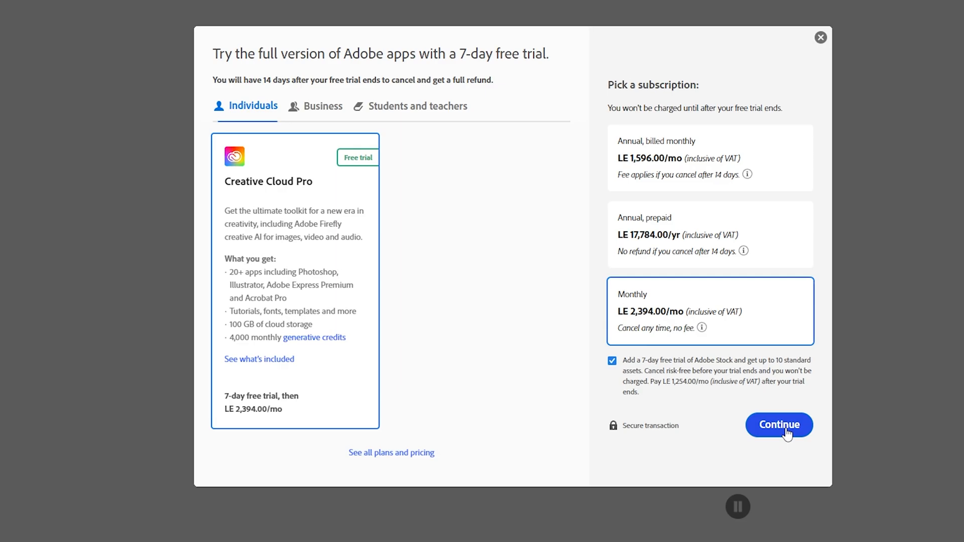
{"action": "left_click", "coordinate": [778, 425]}
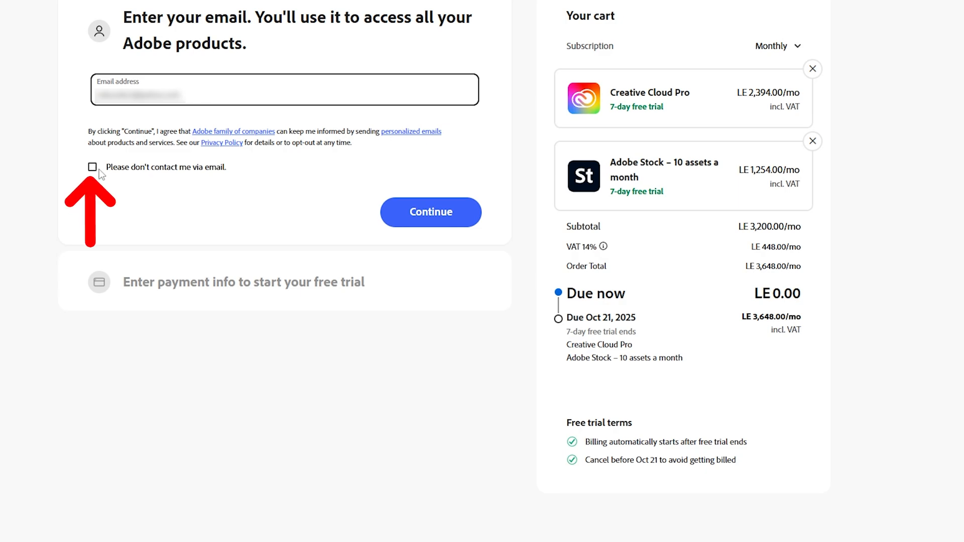
{"action": "mouse_move", "coordinate": [141, 182]}
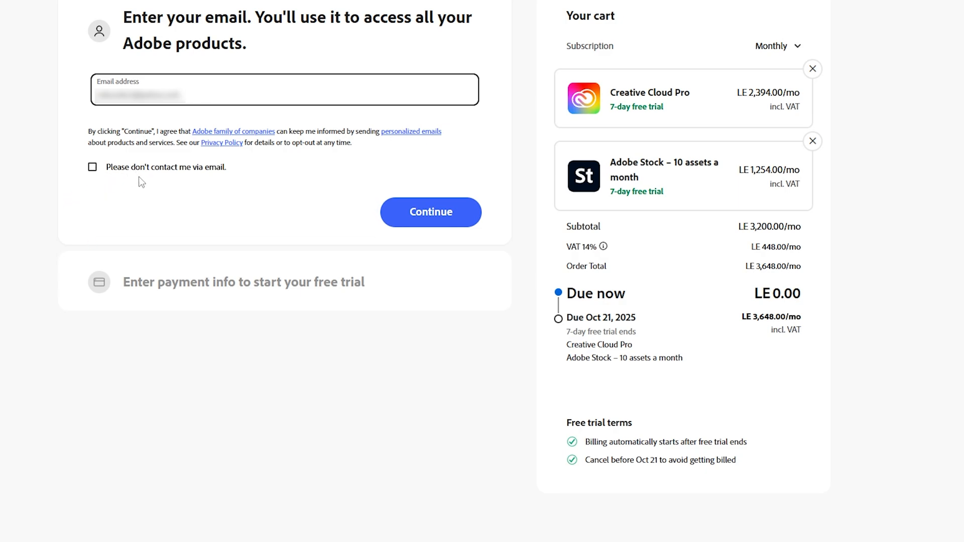
{"action": "mouse_move", "coordinate": [165, 174]}
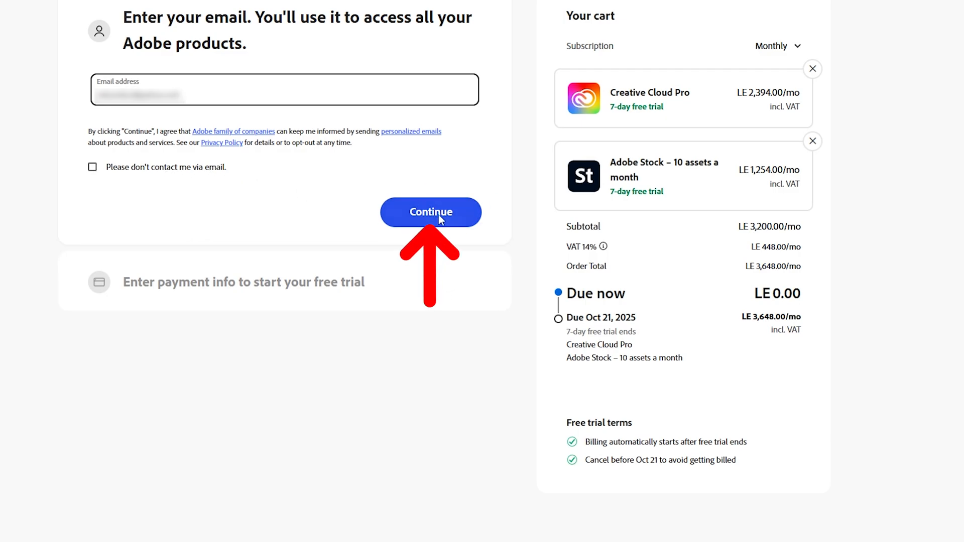
- Submit the account email and continue to the payment step
{"action": "left_click", "coordinate": [431, 212]}
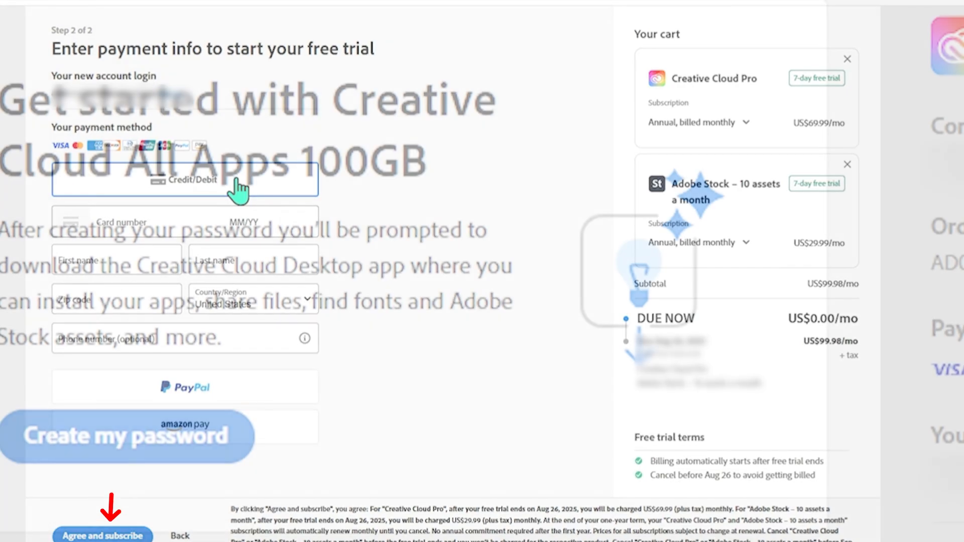
- Agree and subscribe to start the Creative Cloud Pro and Adobe Stock trials
{"action": "left_click", "coordinate": [103, 535]}
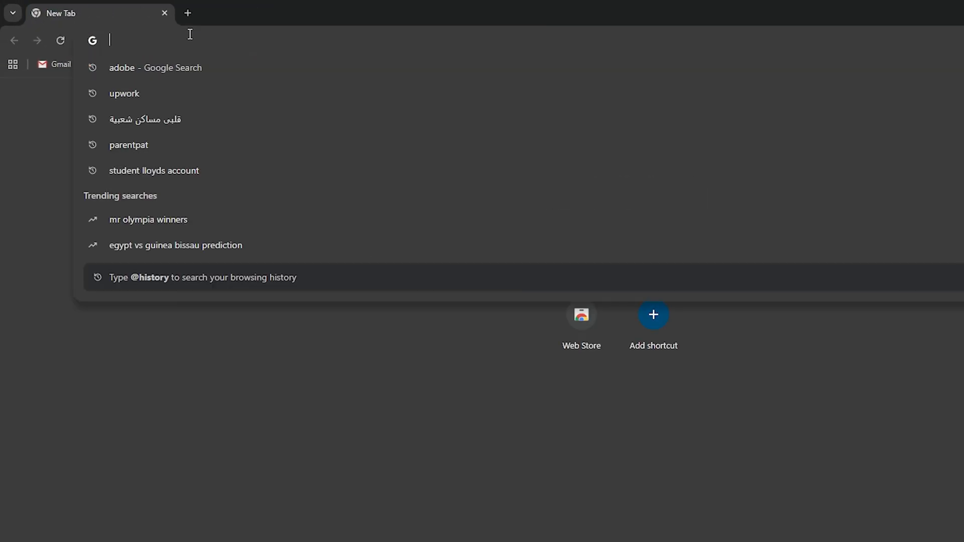
- Search Google for 'adobe creative cloud', follow the Adobe Help Center result and install the desktop app
{"action": "type", "text": "adobe"}
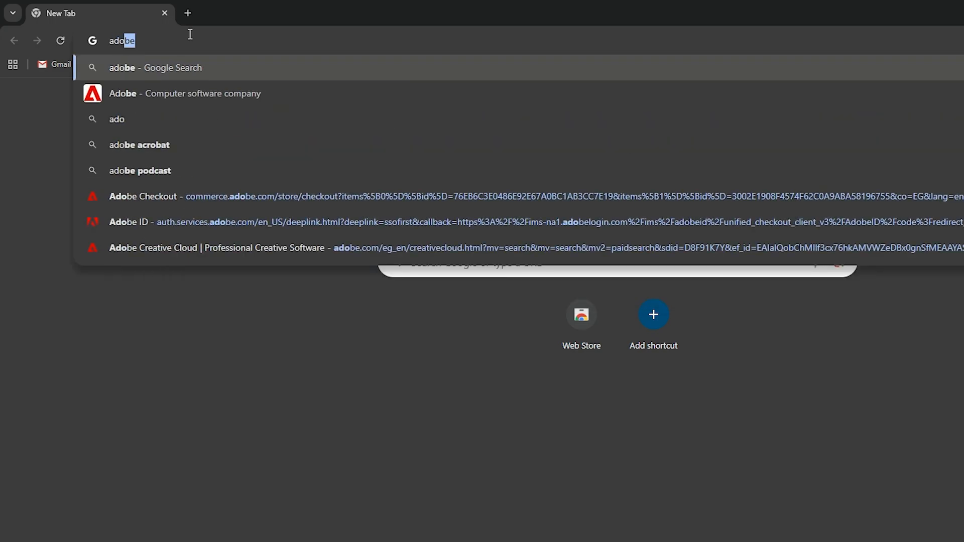
{"action": "type", "text": "creative cloud"}
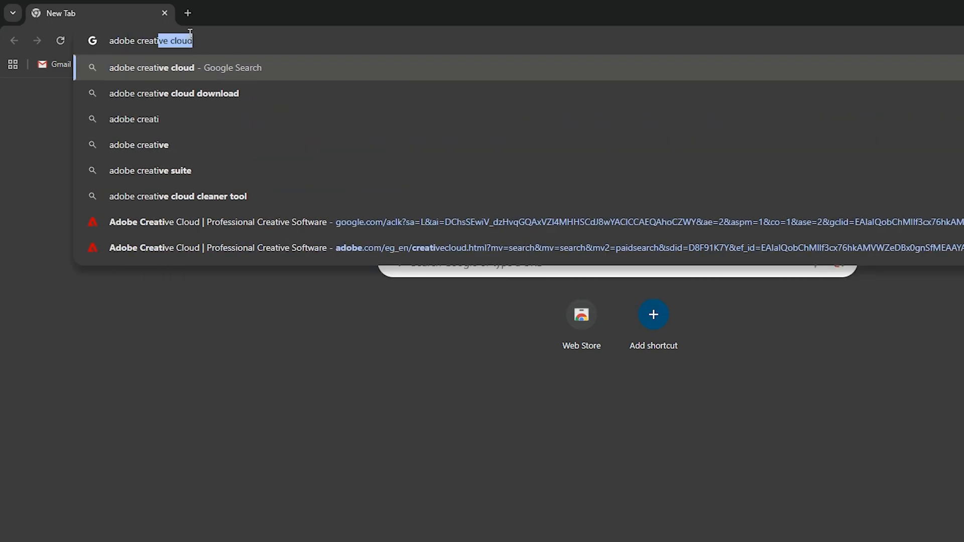
{"action": "left_click", "coordinate": [174, 93]}
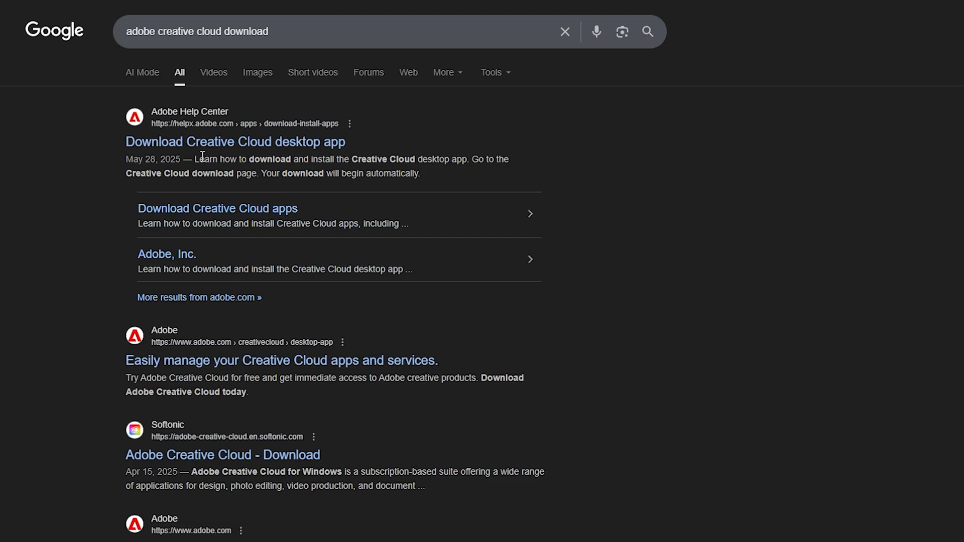
{"action": "left_click", "coordinate": [235, 142]}
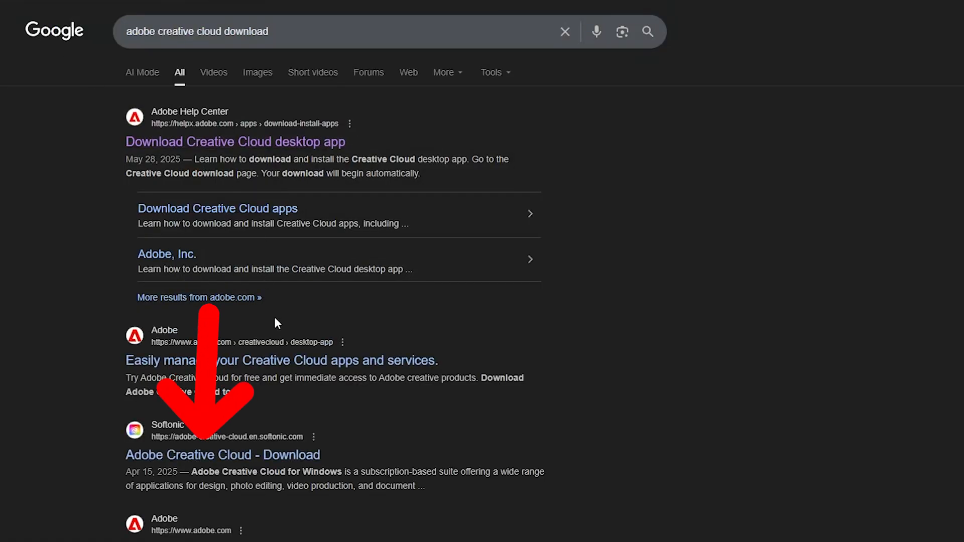
{"action": "left_click", "coordinate": [223, 455]}
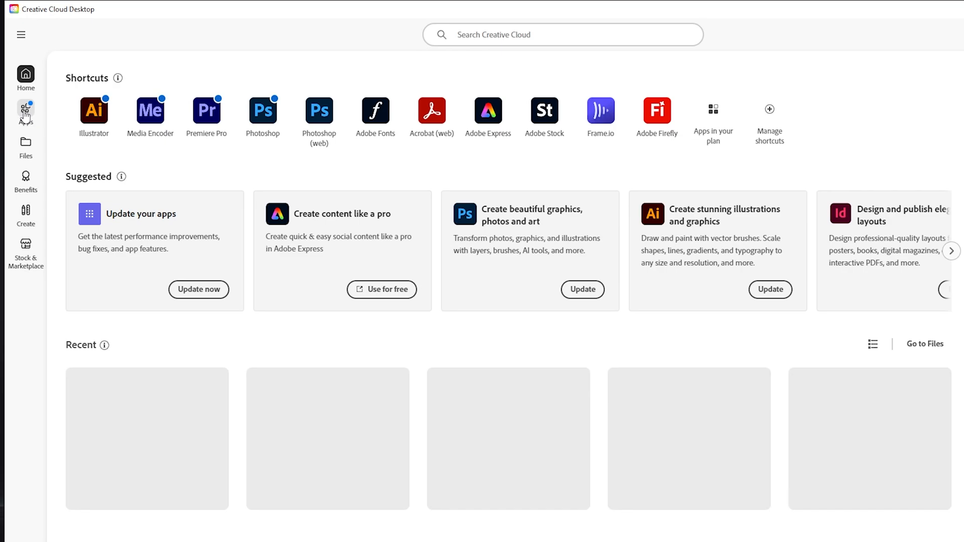
- Show the Apps page in Creative Cloud Desktop, listing Photoshop
{"action": "left_click", "coordinate": [26, 113]}
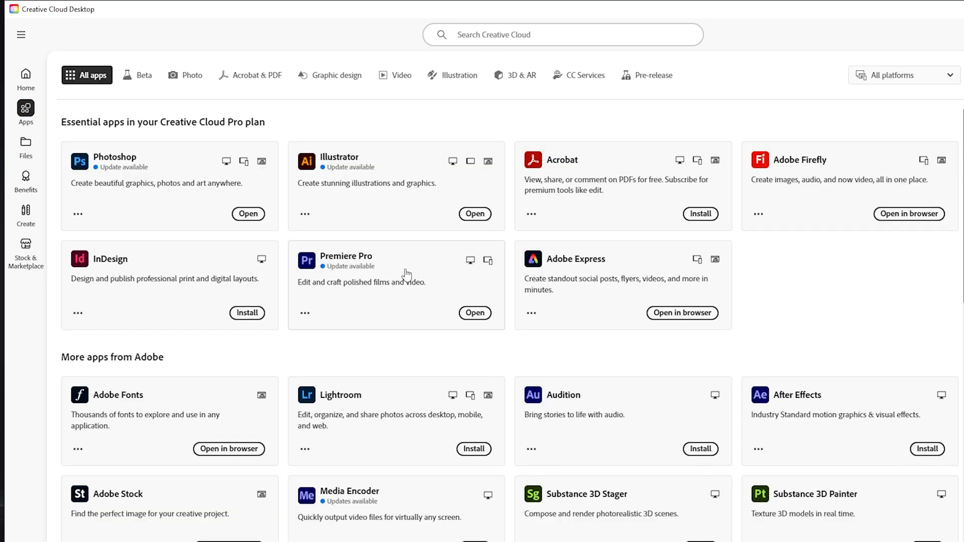